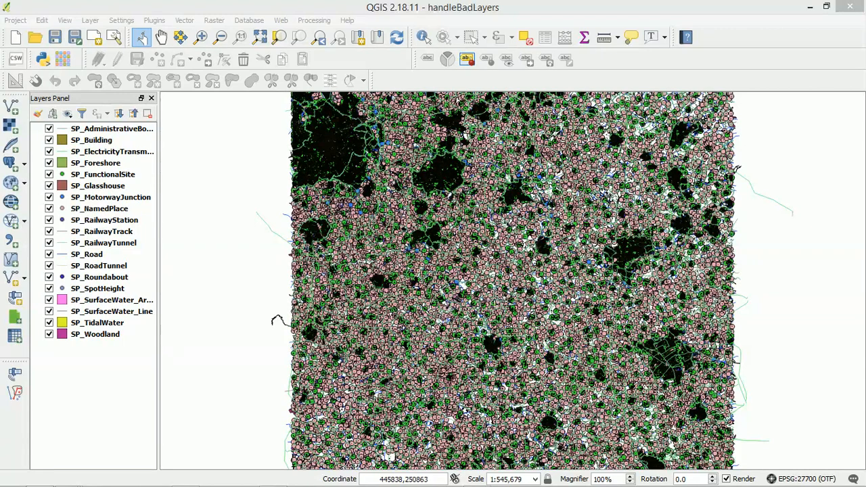
{"action": "mouse_move", "coordinate": [491, 295]}
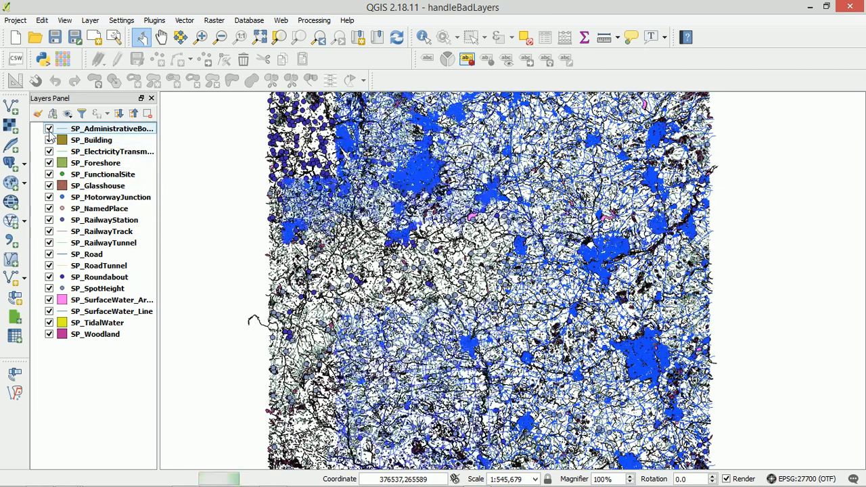
Step: Hide the administrative boundary and SP_FunctionalSite layers in the Layers Panel
{"action": "left_click", "coordinate": [49, 129]}
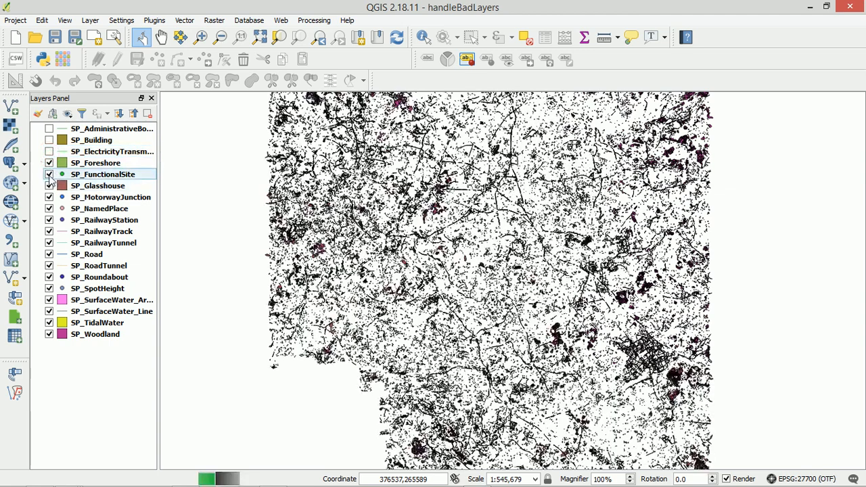
{"action": "left_click", "coordinate": [49, 174]}
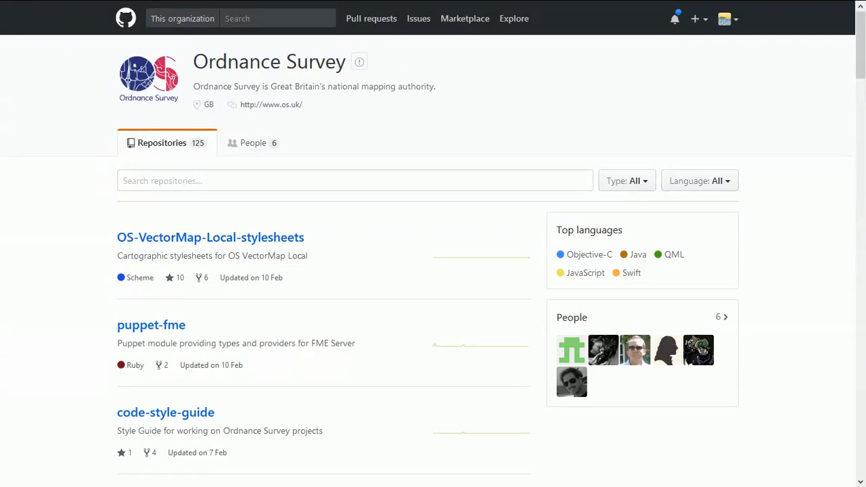
{"action": "mouse_move", "coordinate": [458, 295]}
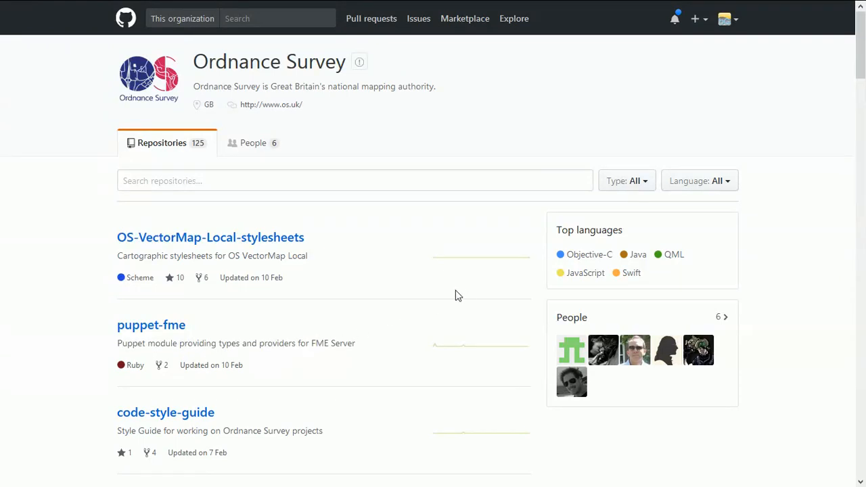
Step: Scroll the Ordnance Survey repositories list down to OS-VectorMap-District-stylesheets
{"action": "scroll", "scroll_direction": "down", "scroll_amount": 3}
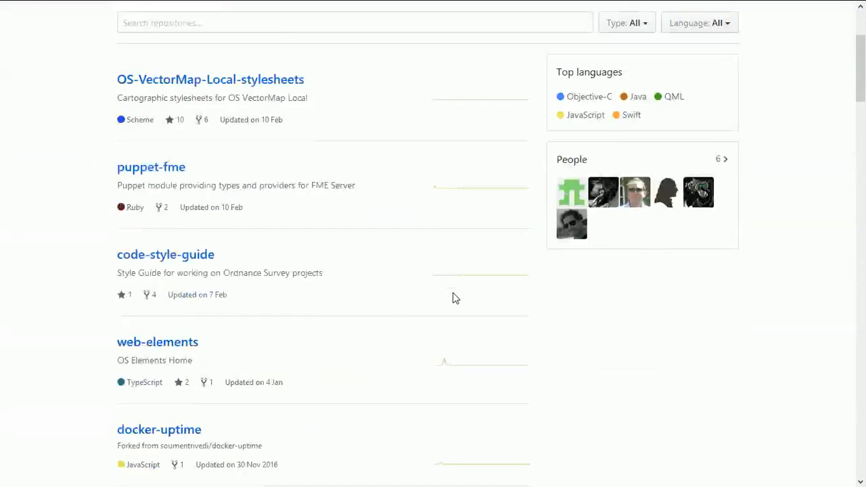
{"action": "scroll", "scroll_direction": "down", "scroll_amount": 3}
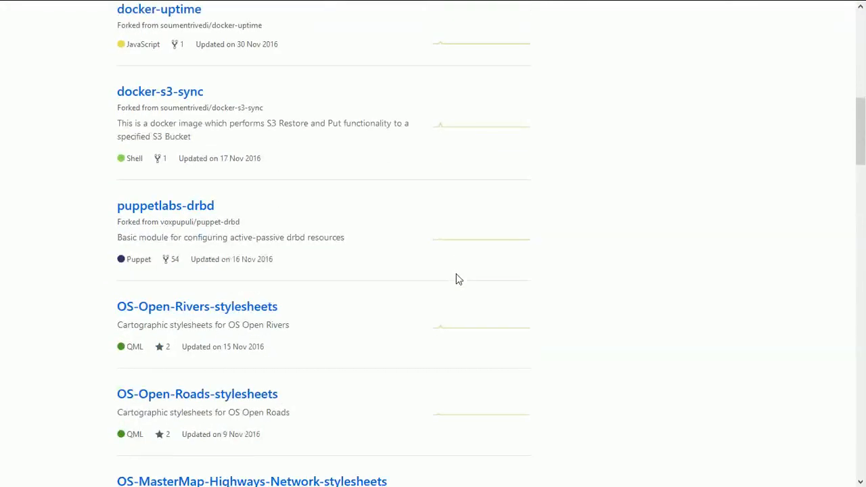
{"action": "scroll", "scroll_direction": "down", "scroll_amount": 3}
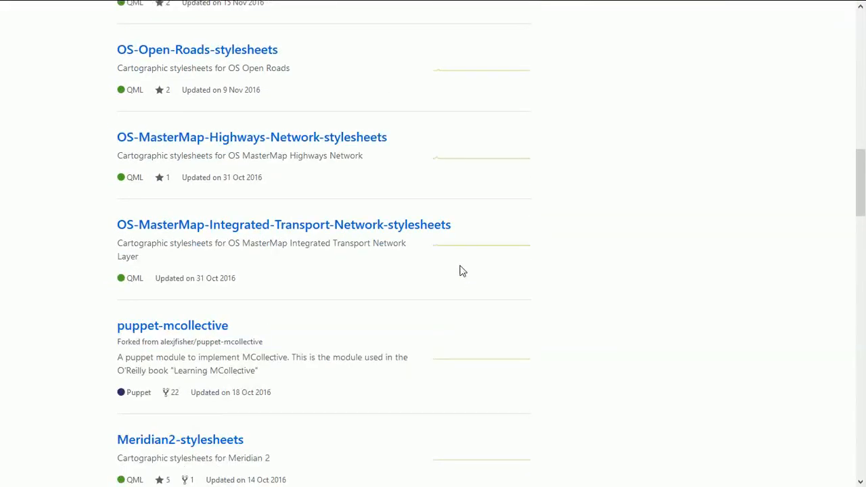
{"action": "mouse_move", "coordinate": [785, 253]}
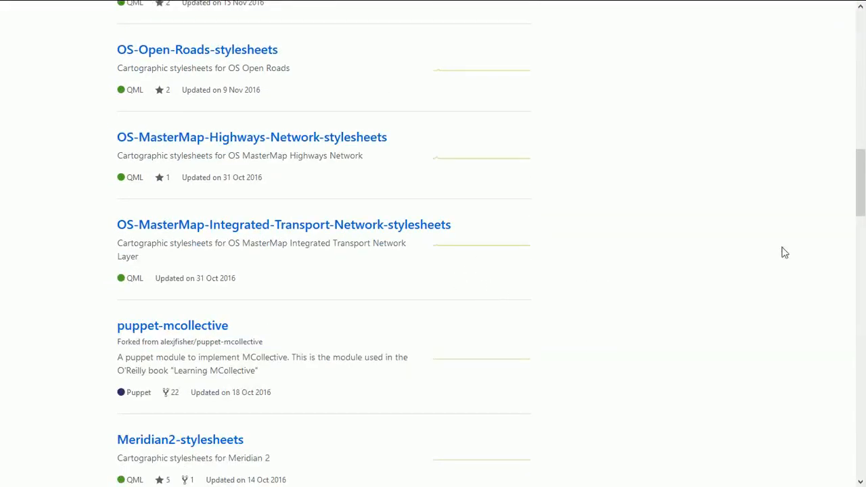
{"action": "scroll", "scroll_direction": "down", "scroll_amount": 3}
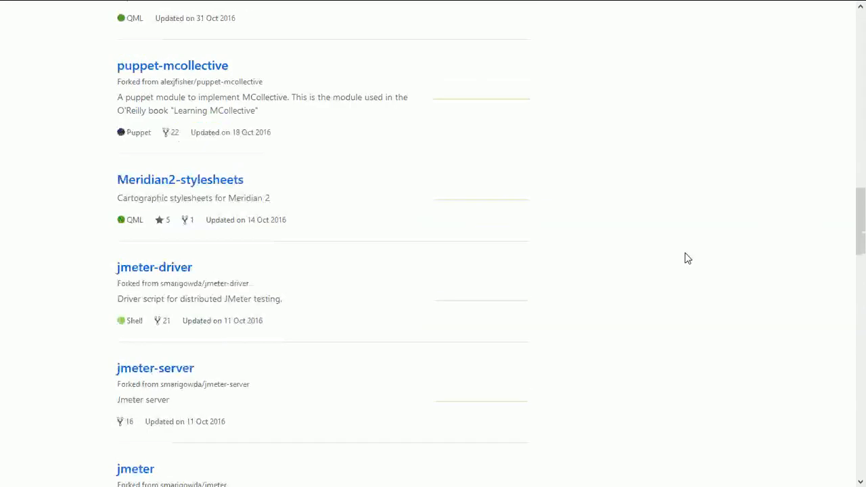
{"action": "scroll", "scroll_direction": "down", "scroll_amount": 3}
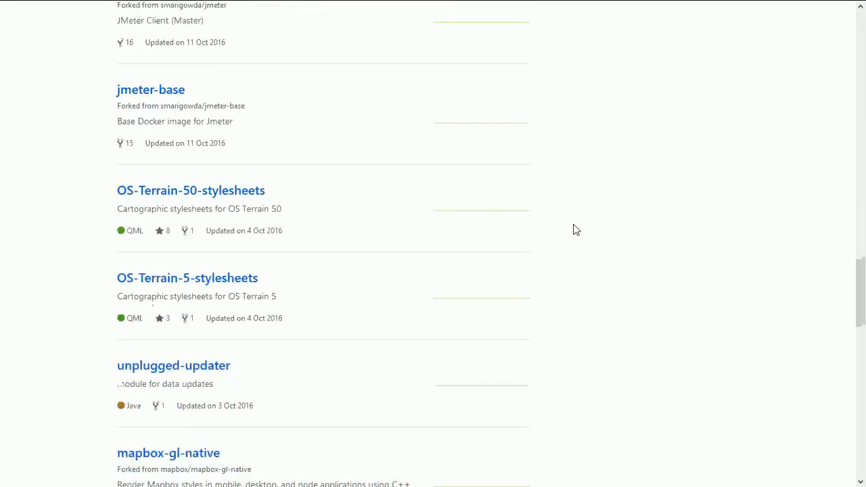
{"action": "scroll", "scroll_direction": "down", "scroll_amount": 3}
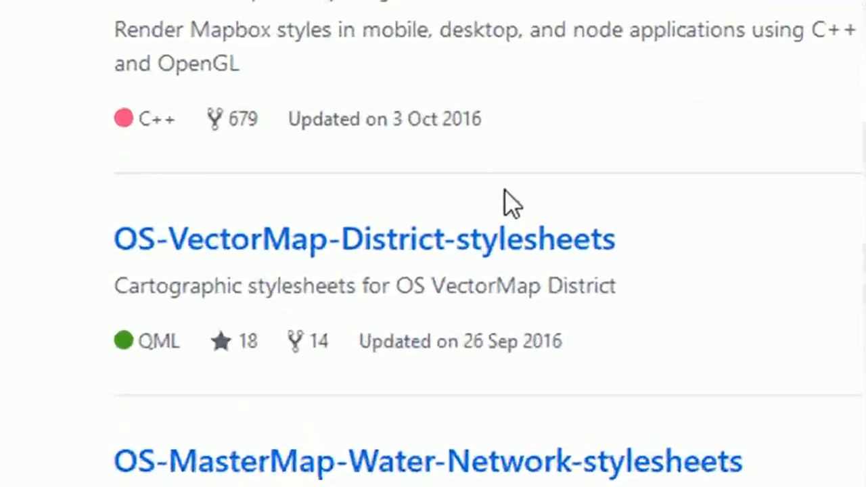
{"action": "mouse_move", "coordinate": [376, 254]}
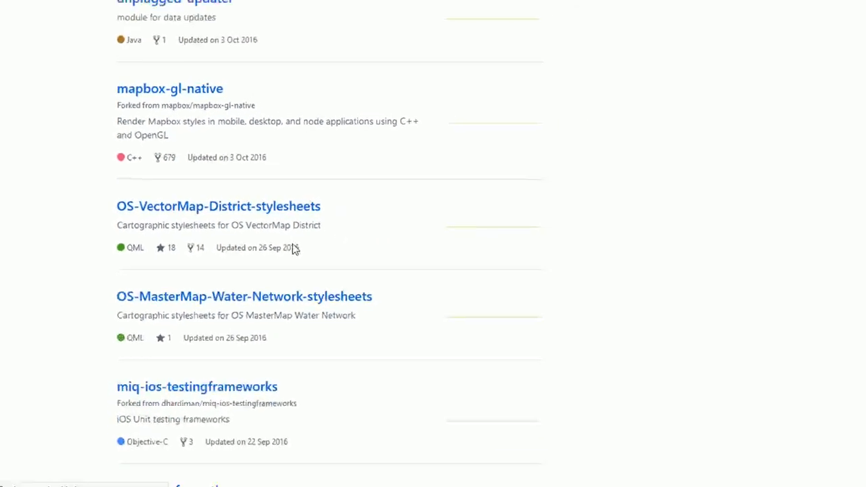
Step: Open OS-VectorMap-District-stylesheets, then its ESRI Shapefile stylesheets folder with LYR, SLD, QML subfolders
{"action": "left_click", "coordinate": [218, 206]}
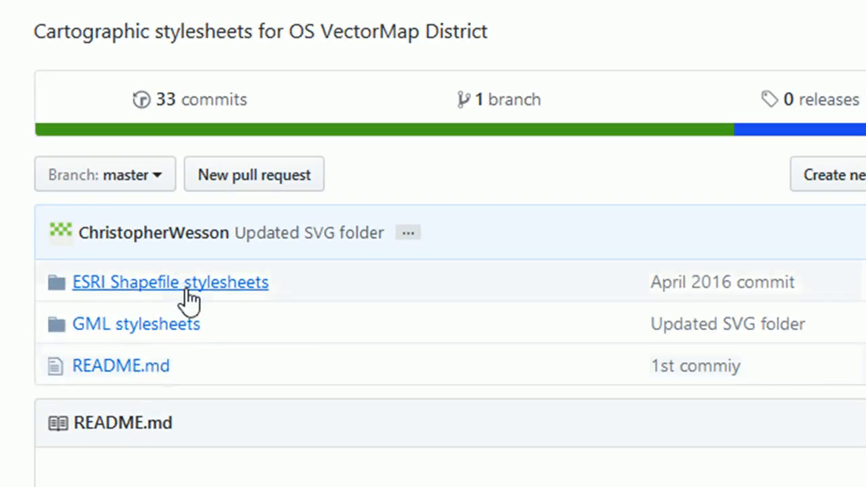
{"action": "mouse_move", "coordinate": [170, 282]}
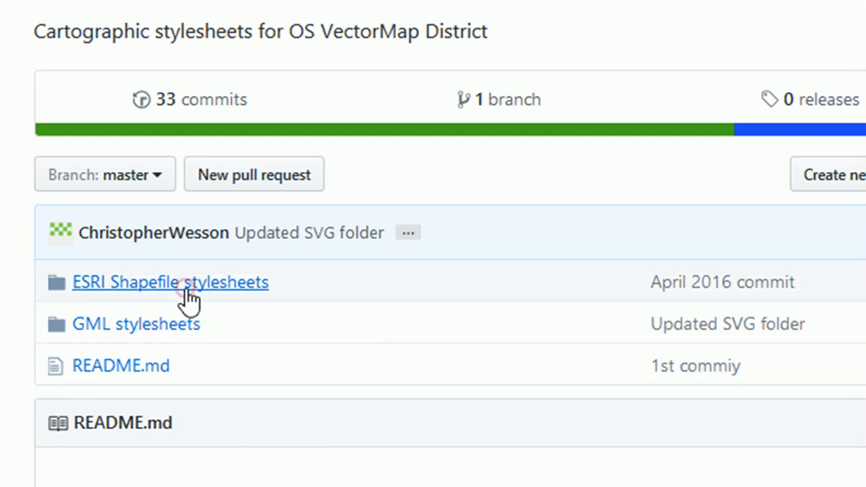
{"action": "left_click", "coordinate": [170, 282]}
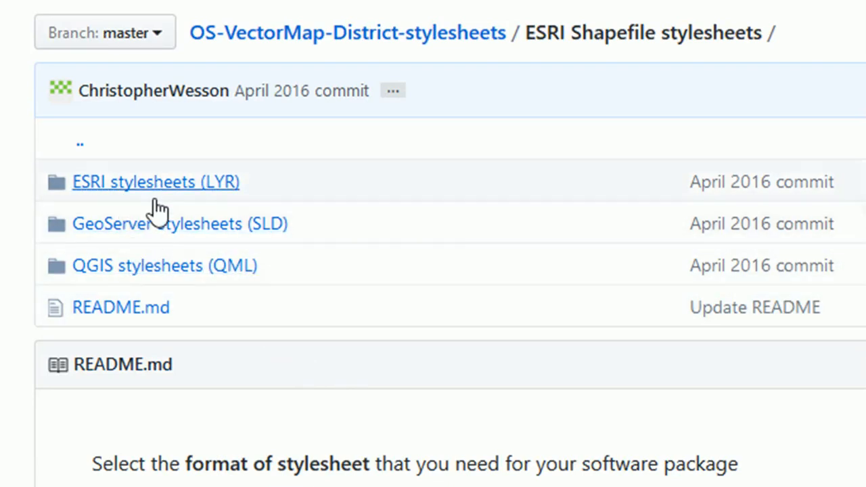
{"action": "mouse_move", "coordinate": [179, 200]}
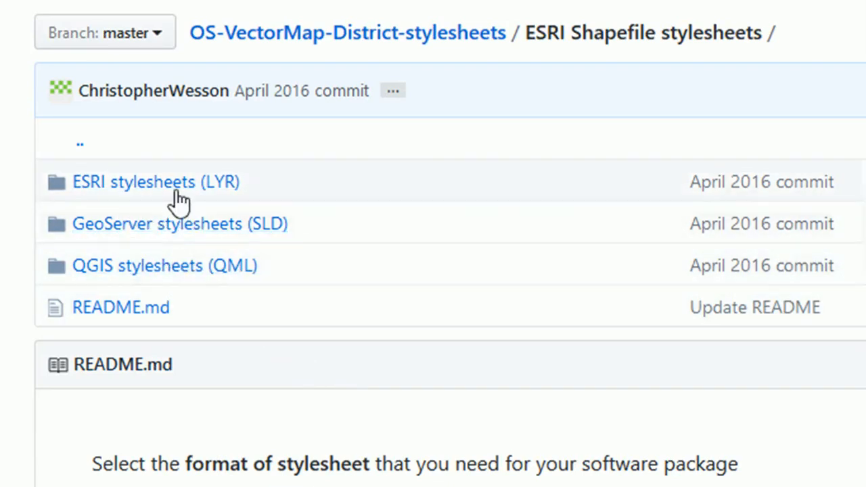
{"action": "mouse_move", "coordinate": [233, 196]}
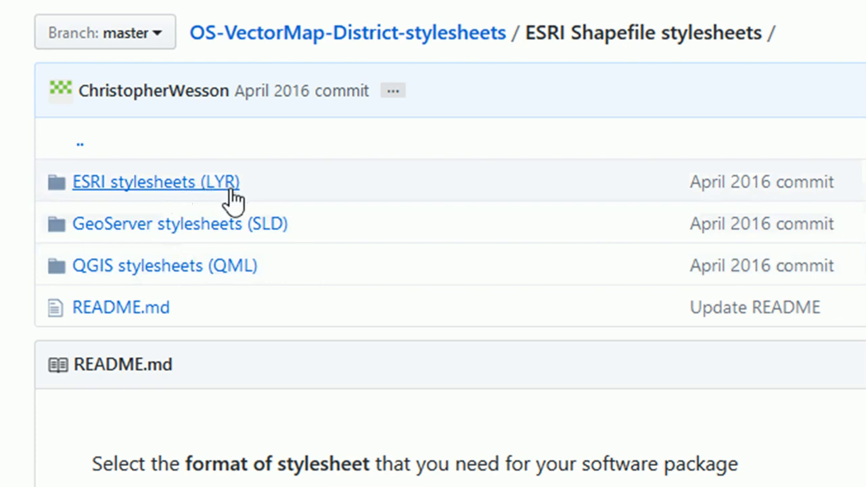
{"action": "mouse_move", "coordinate": [301, 200]}
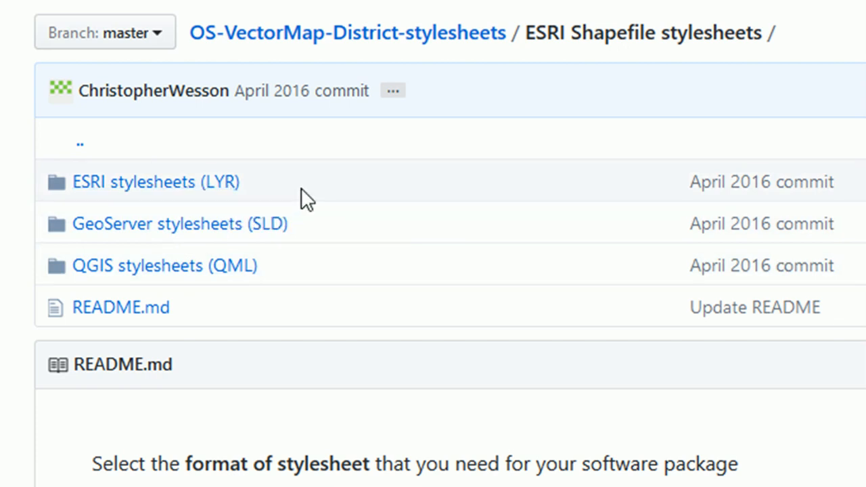
{"action": "mouse_move", "coordinate": [280, 257]}
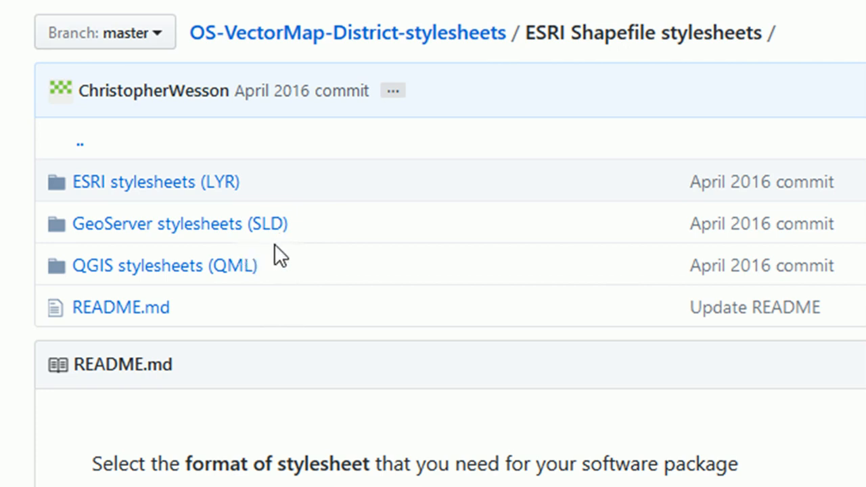
{"action": "mouse_move", "coordinate": [294, 282]}
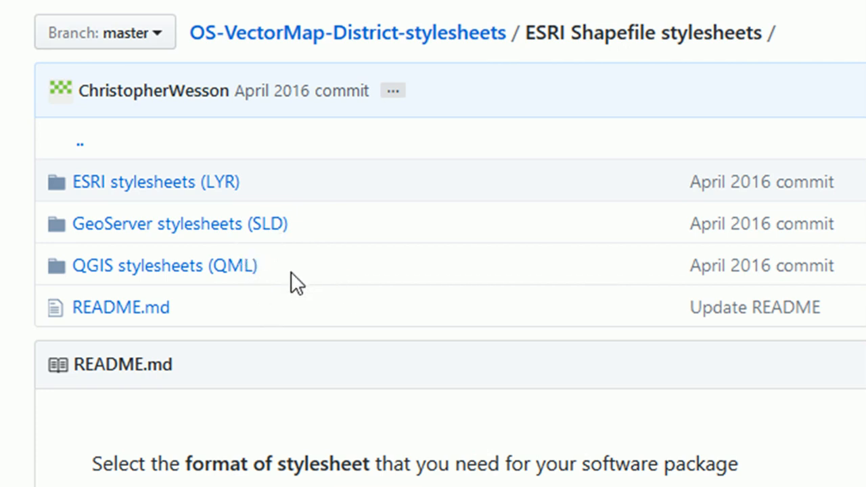
{"action": "mouse_move", "coordinate": [298, 271]}
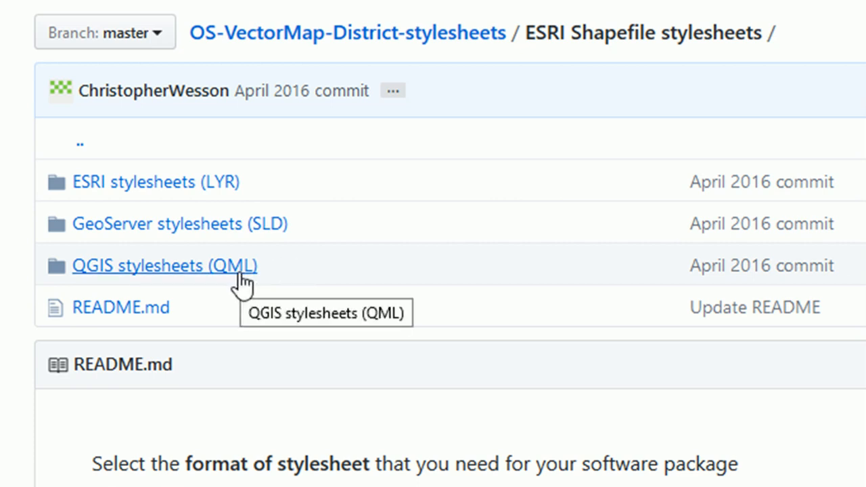
{"action": "mouse_move", "coordinate": [438, 206]}
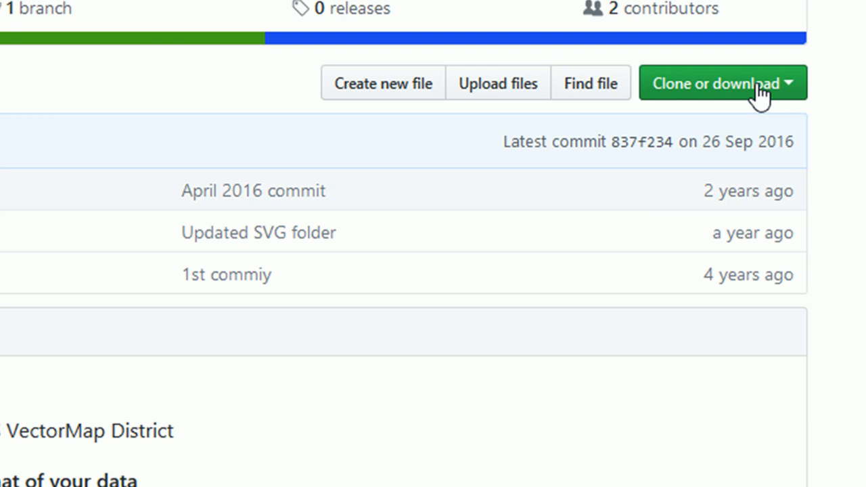
{"action": "mouse_move", "coordinate": [638, 238]}
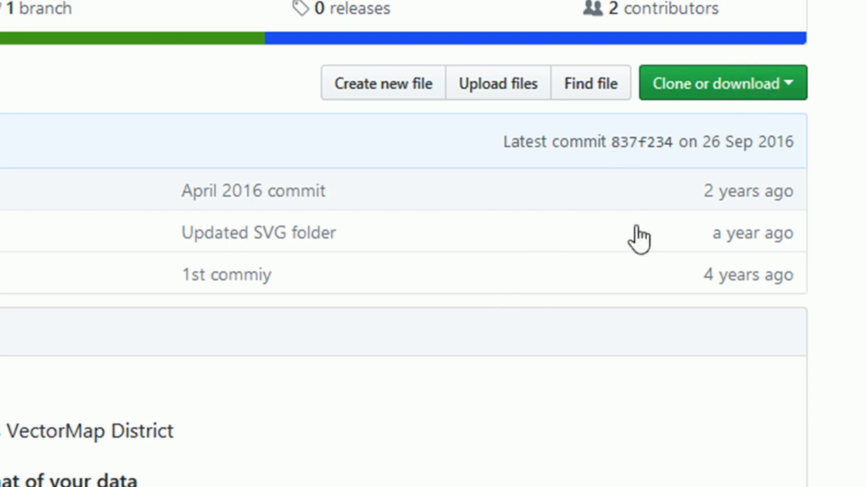
{"action": "mouse_move", "coordinate": [751, 94]}
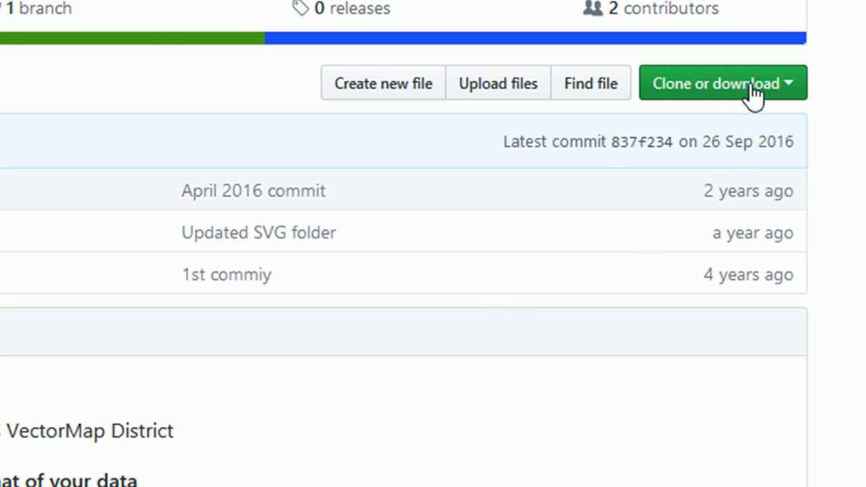
Step: Save OS-VectorMap-District-stylesheets-master.zip via Download ZIP, overwriting the existing copy
{"action": "left_click", "coordinate": [722, 82]}
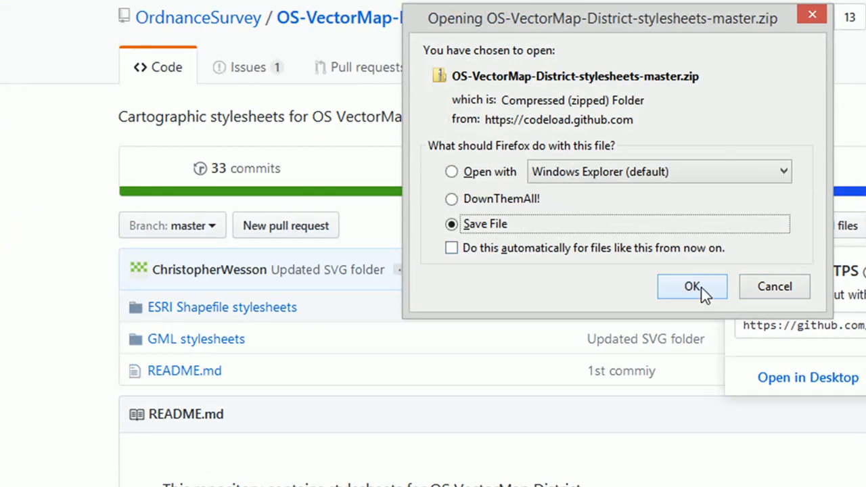
{"action": "left_click", "coordinate": [692, 286]}
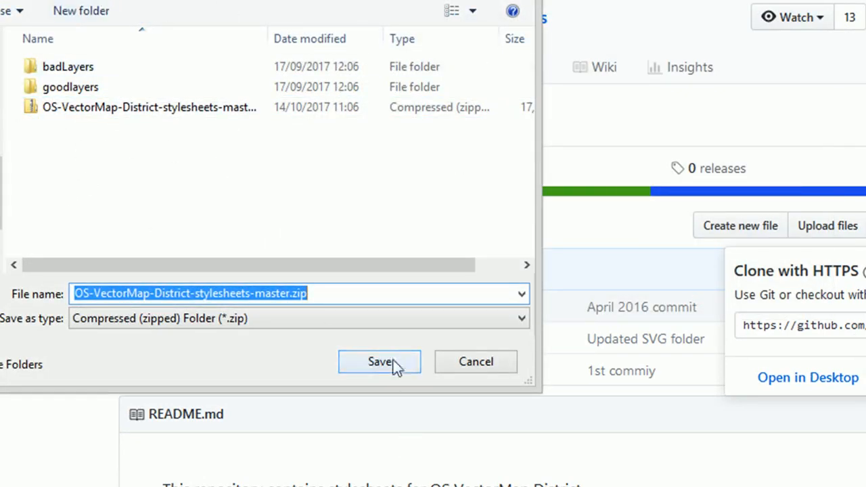
{"action": "left_click", "coordinate": [379, 361]}
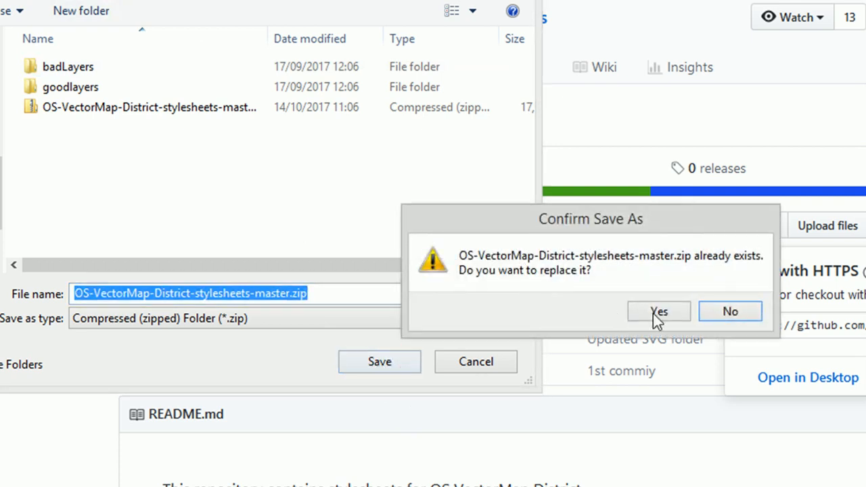
{"action": "mouse_move", "coordinate": [653, 369]}
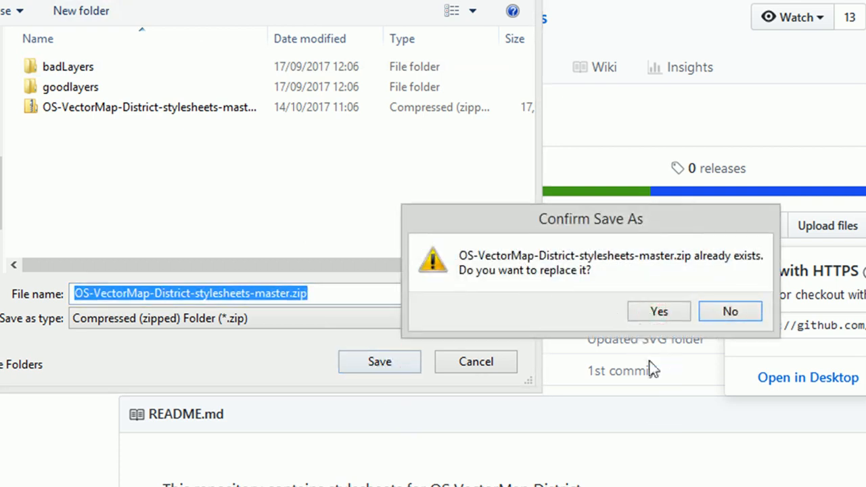
{"action": "left_click", "coordinate": [659, 311]}
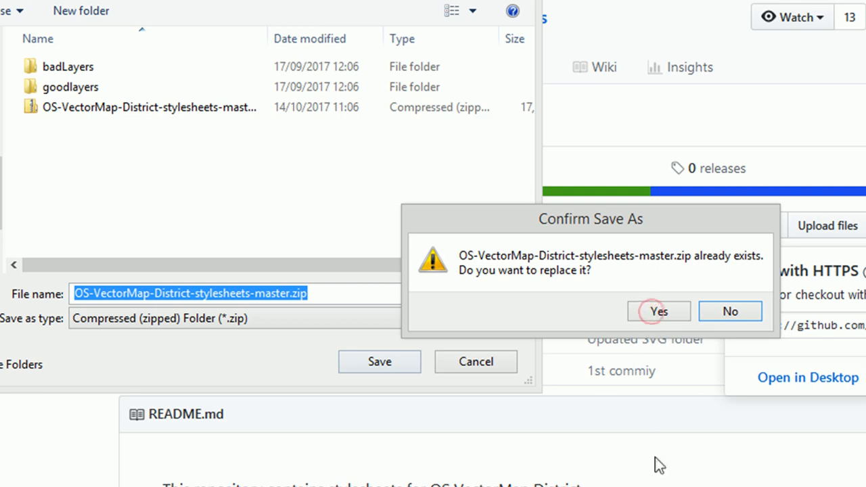
{"action": "left_click", "coordinate": [659, 311]}
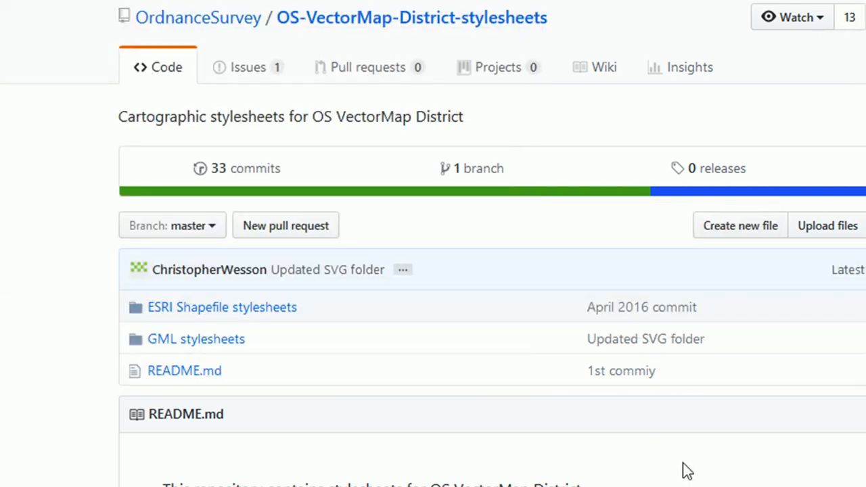
Step: Extract OS-VectorMap-District-stylesheets-master.zip into the OSmap folder with 7-Zip Extract Here
{"action": "scroll", "scroll_direction": "down", "scroll_amount": 3}
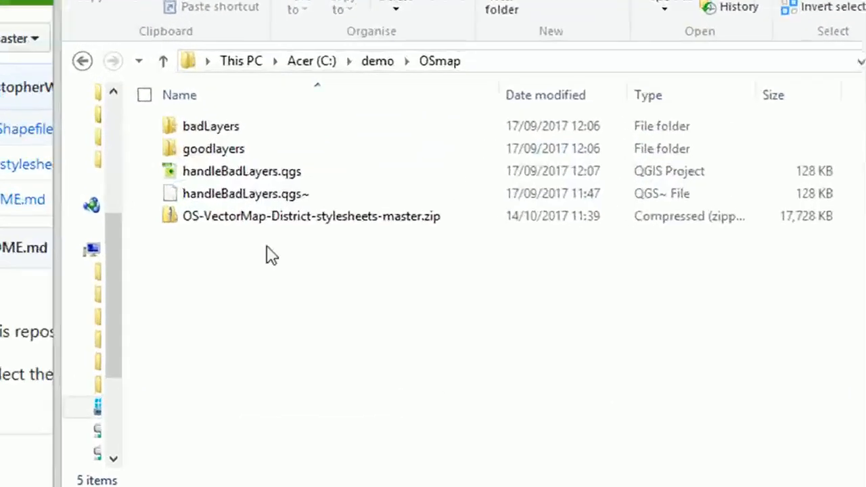
{"action": "left_click", "coordinate": [311, 216]}
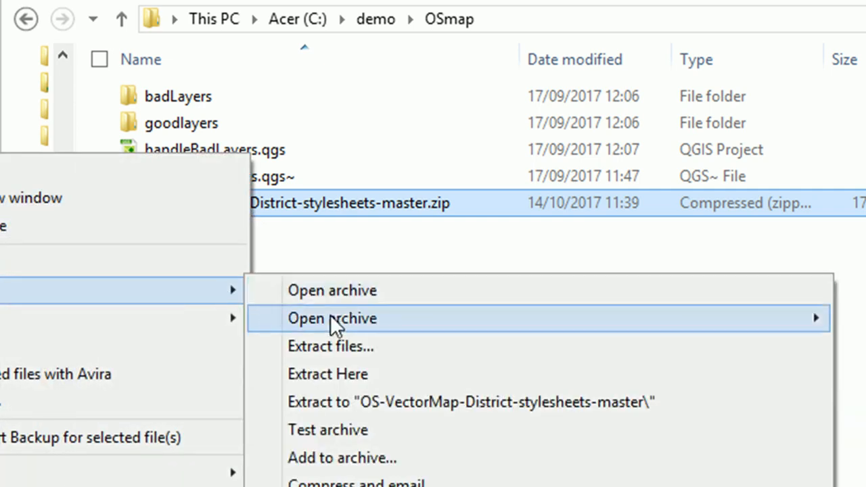
{"action": "left_click", "coordinate": [328, 374]}
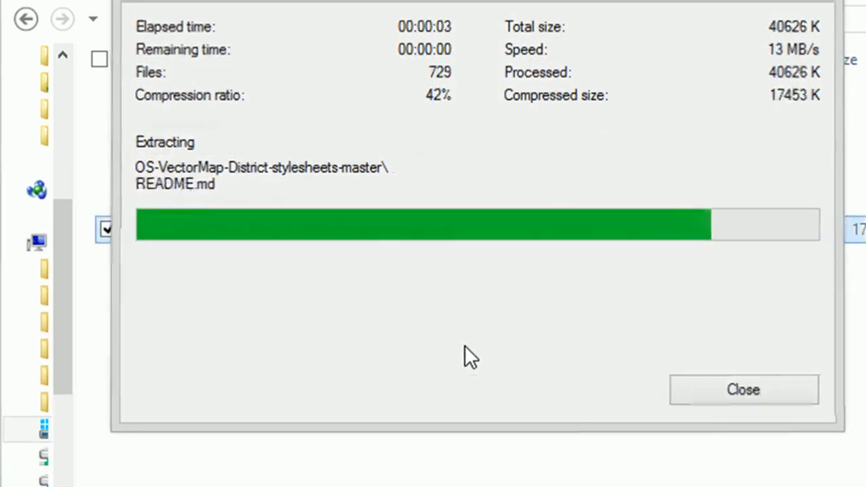
{"action": "left_click", "coordinate": [743, 389]}
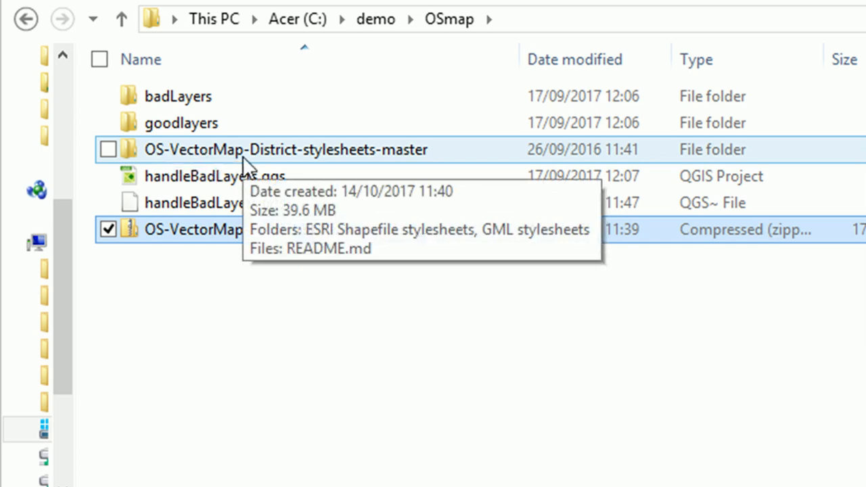
Step: Open OS-VectorMap-District-stylesheets-master > ESRI Shapefile stylesheets > QGIS stylesheets (QML)
{"action": "double_click", "coordinate": [286, 150]}
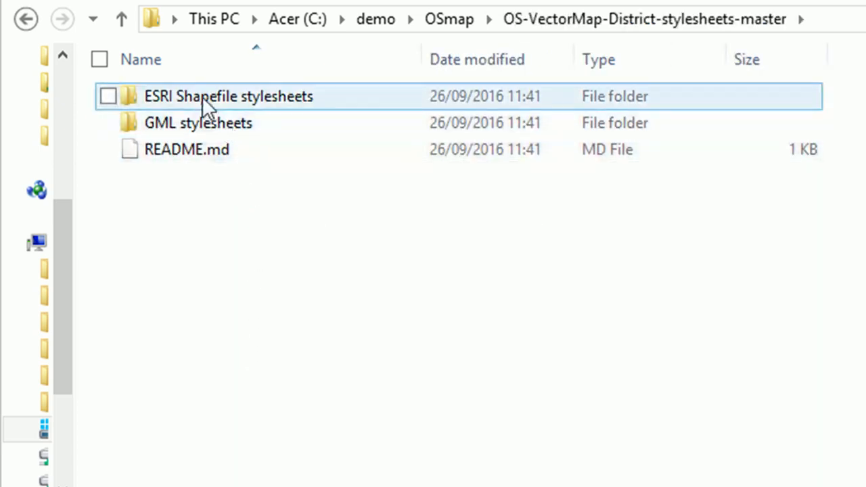
{"action": "mouse_move", "coordinate": [223, 105]}
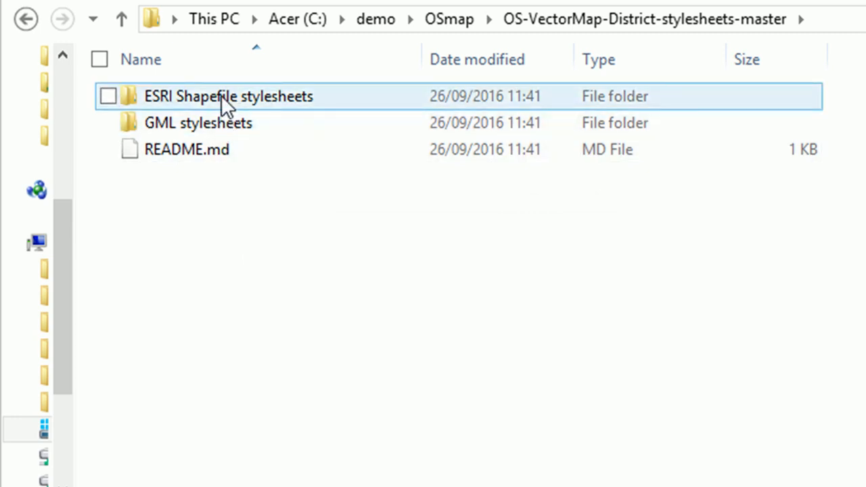
{"action": "mouse_move", "coordinate": [234, 102]}
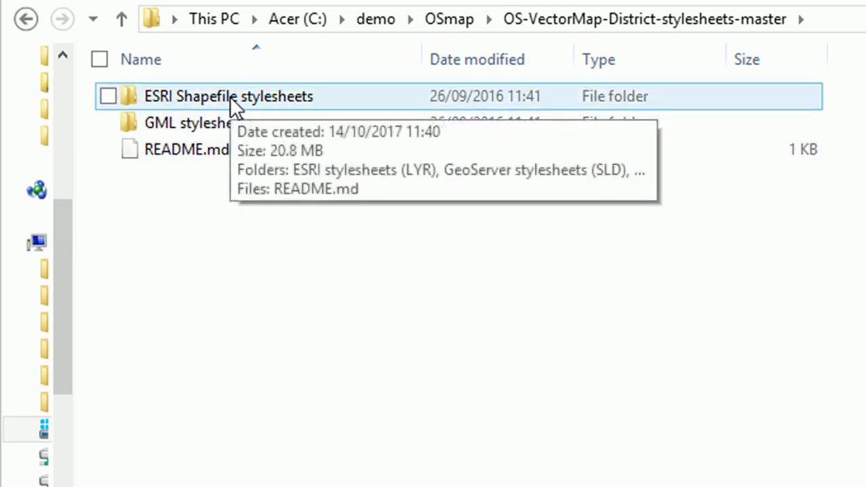
{"action": "double_click", "coordinate": [228, 96]}
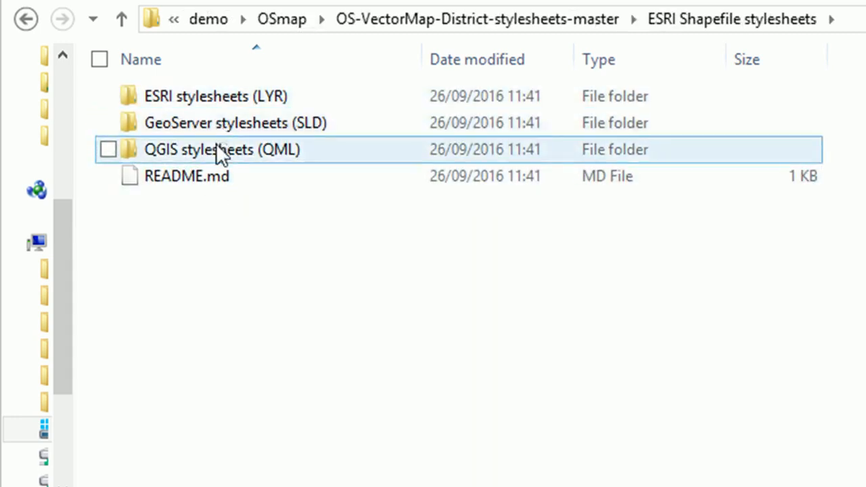
{"action": "double_click", "coordinate": [222, 149]}
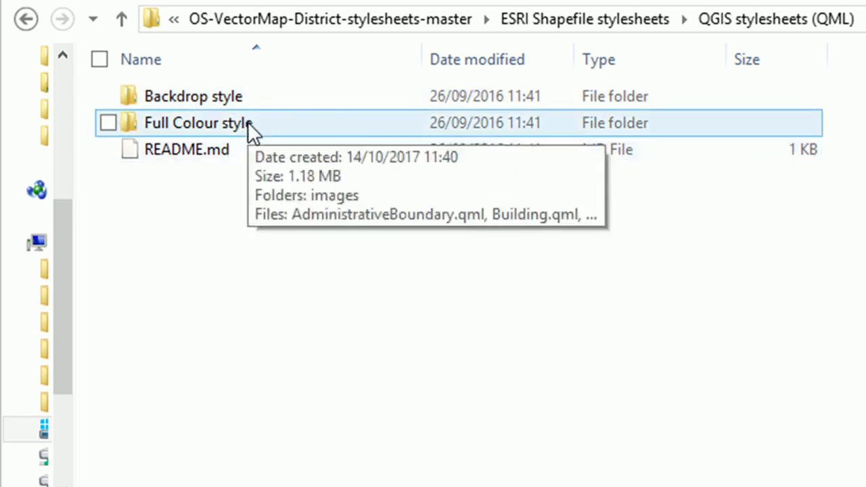
{"action": "mouse_move", "coordinate": [256, 172]}
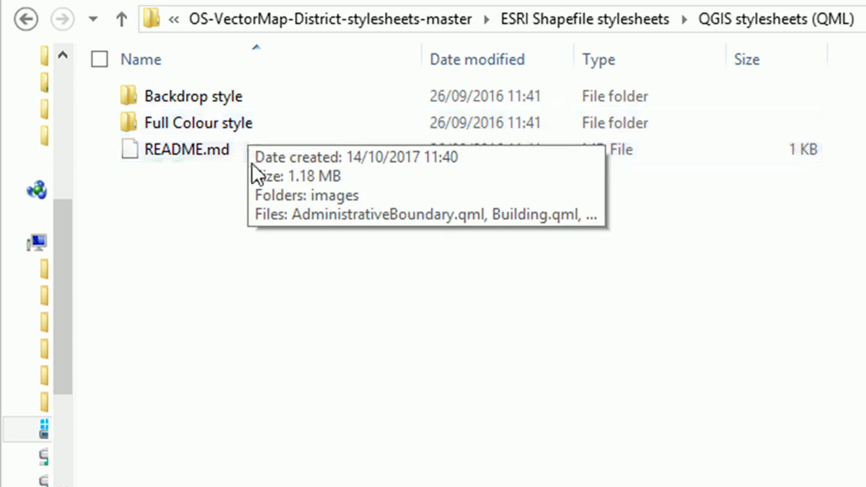
{"action": "mouse_move", "coordinate": [267, 200]}
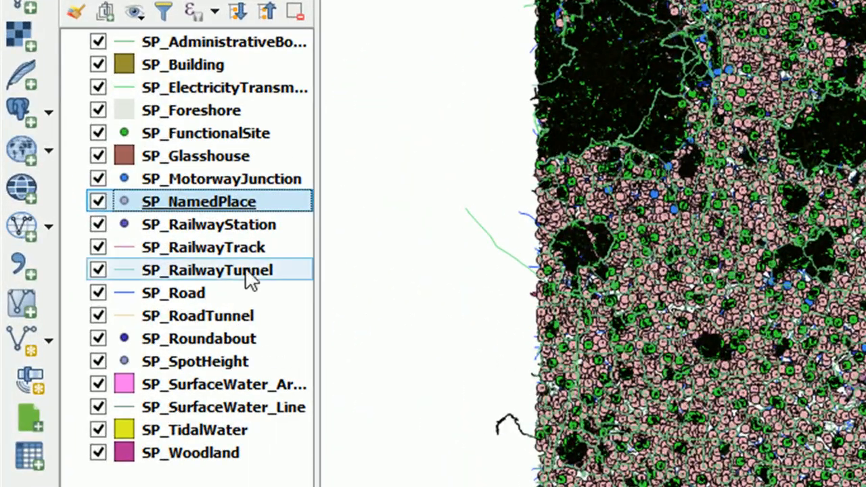
{"action": "mouse_move", "coordinate": [216, 201]}
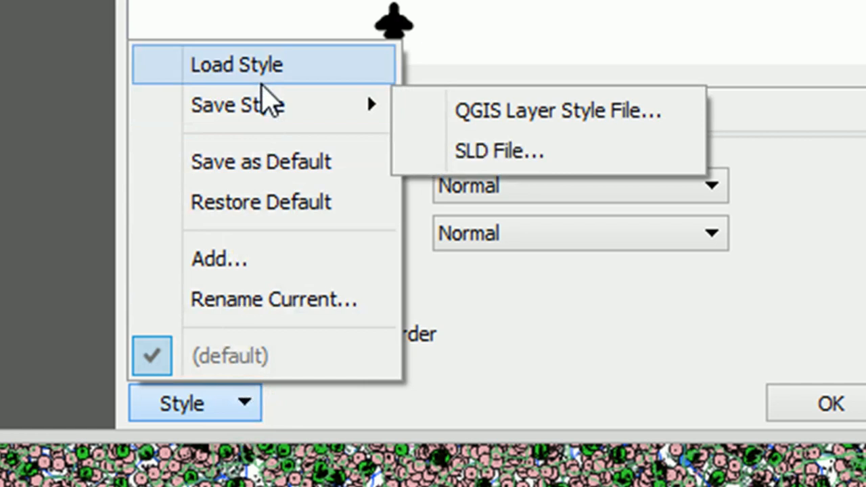
Step: In Load Style, browse to QGIS stylesheets (QML) > Full Colour style
{"action": "left_click", "coordinate": [237, 64]}
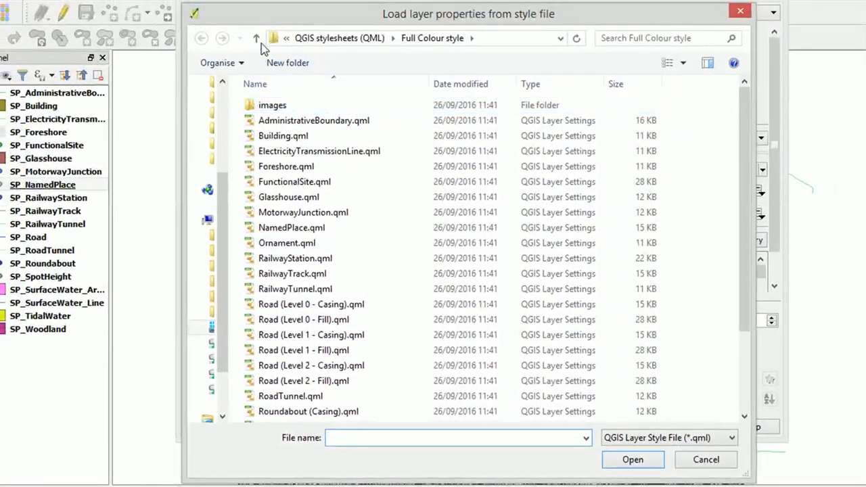
{"action": "left_click", "coordinate": [257, 38]}
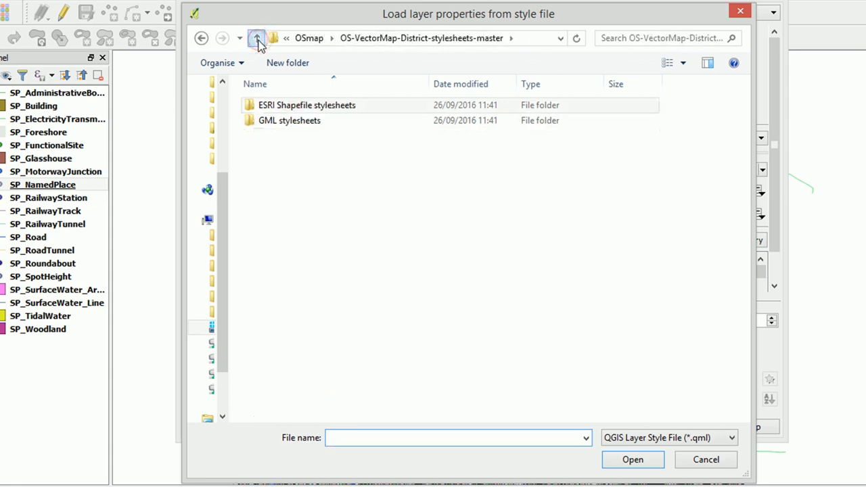
{"action": "left_click", "coordinate": [257, 37]}
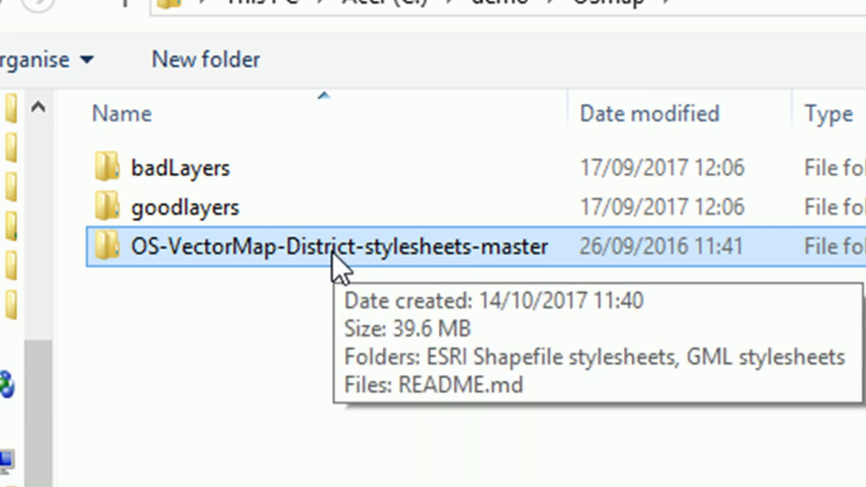
{"action": "double_click", "coordinate": [336, 245]}
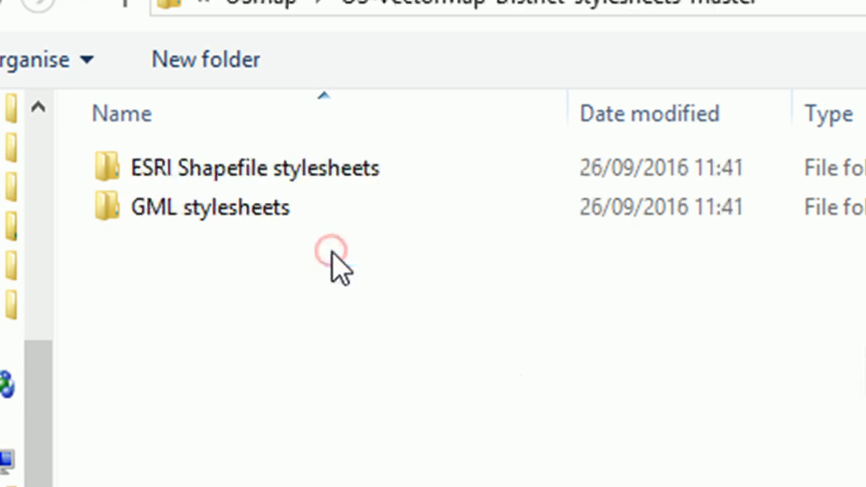
{"action": "left_click", "coordinate": [254, 168]}
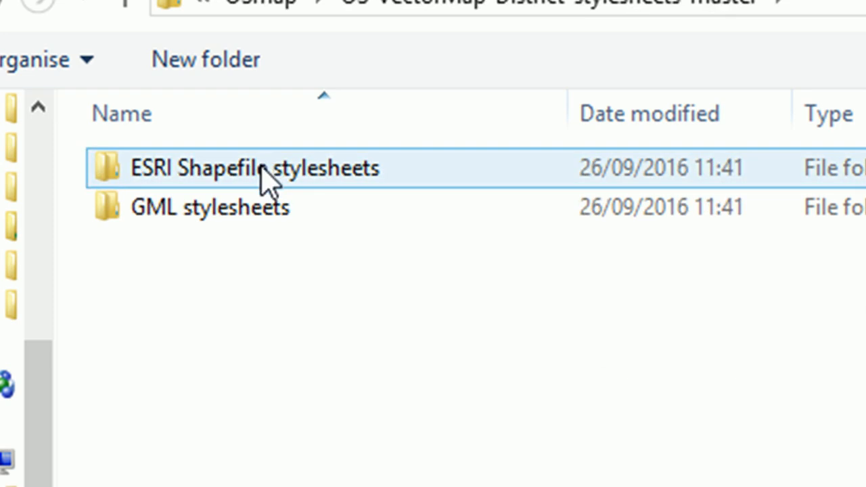
{"action": "double_click", "coordinate": [254, 167]}
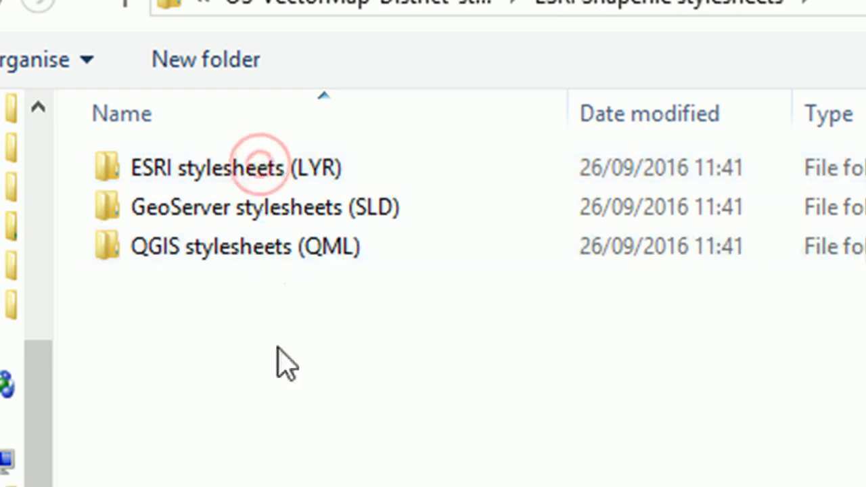
{"action": "double_click", "coordinate": [245, 245]}
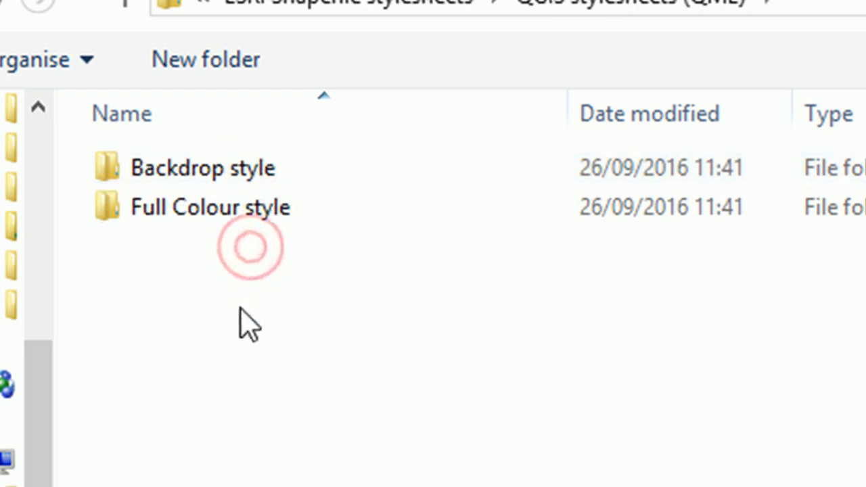
{"action": "left_click", "coordinate": [209, 207]}
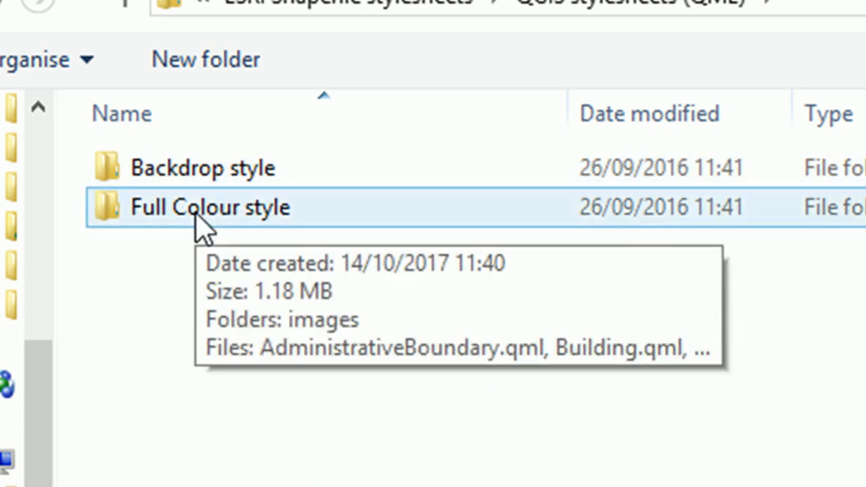
{"action": "double_click", "coordinate": [210, 207]}
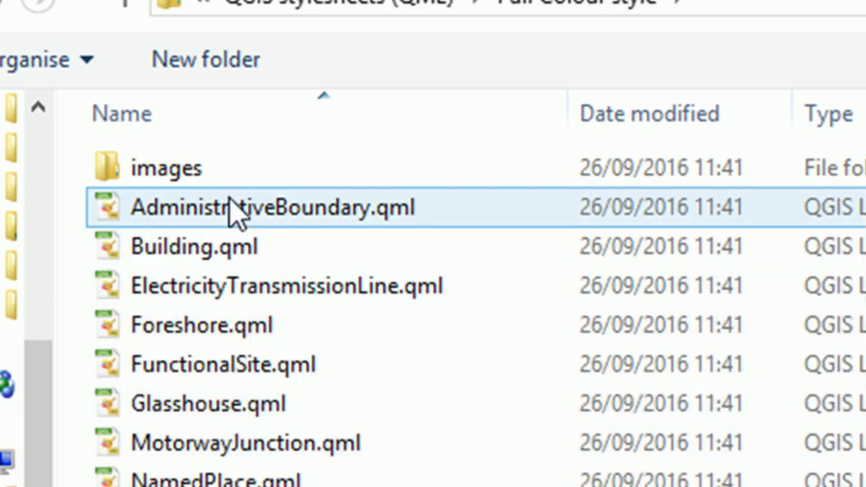
Step: Load NamedPlace.qml as the SP_NamedPlace layer style
{"action": "scroll", "scroll_direction": "down", "scroll_amount": 3}
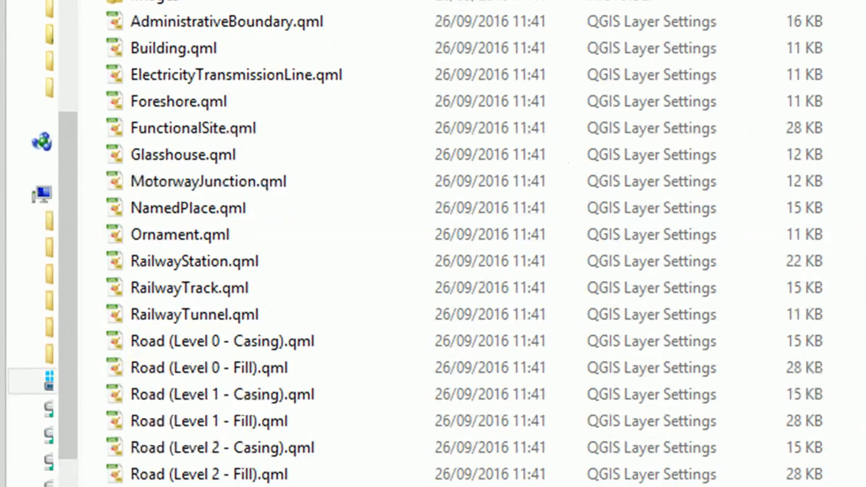
{"action": "mouse_move", "coordinate": [179, 234]}
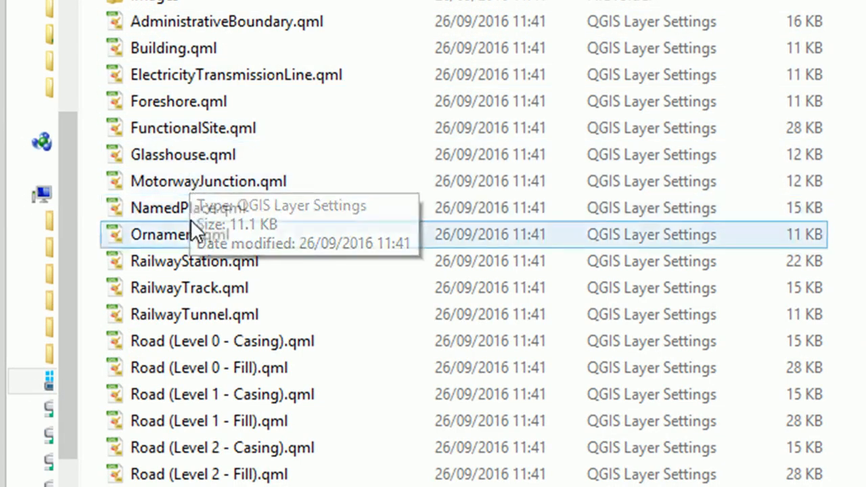
{"action": "left_click", "coordinate": [187, 208]}
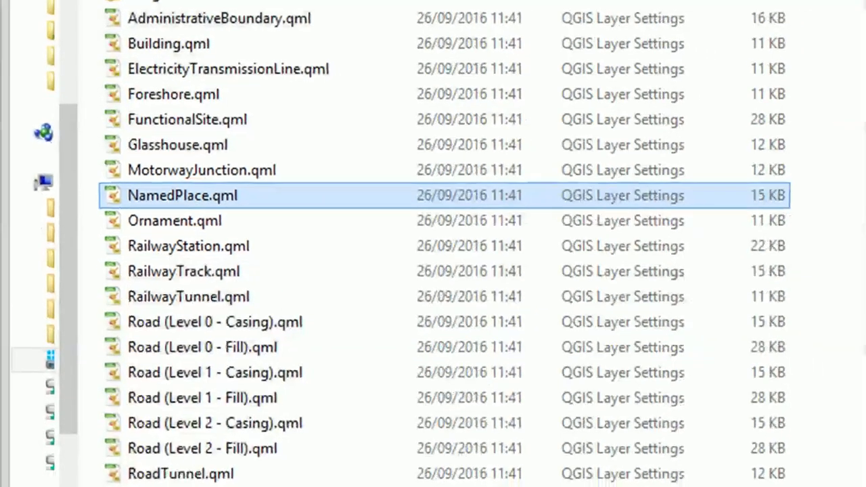
{"action": "double_click", "coordinate": [182, 196]}
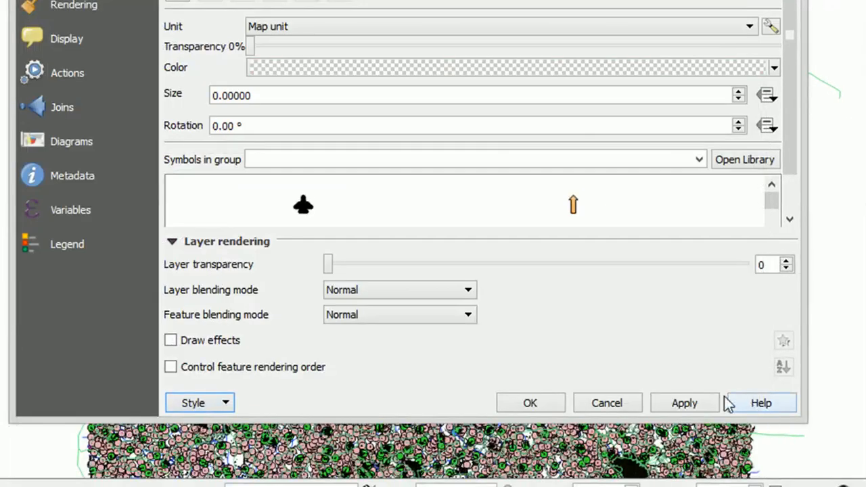
{"action": "left_click", "coordinate": [685, 403]}
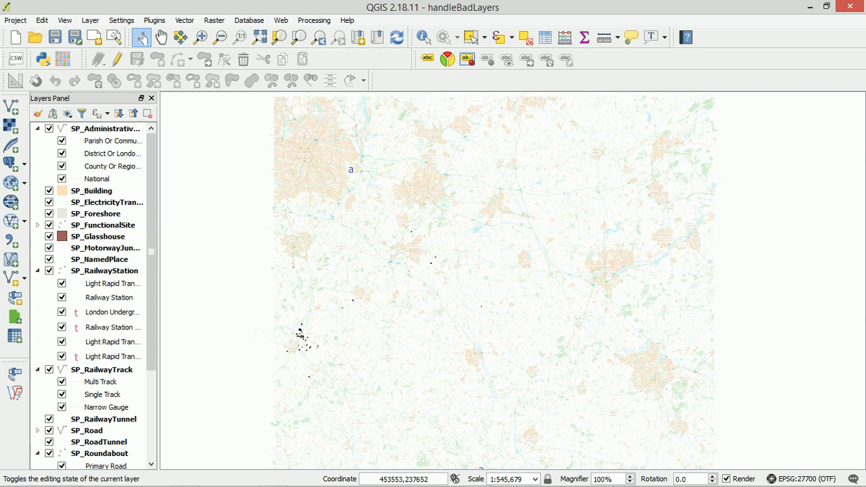
{"action": "mouse_move", "coordinate": [512, 367]}
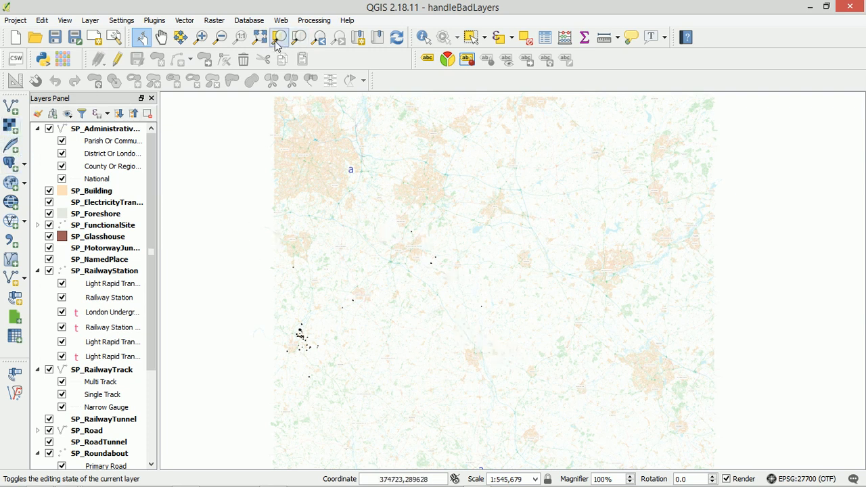
{"action": "left_click", "coordinate": [278, 38]}
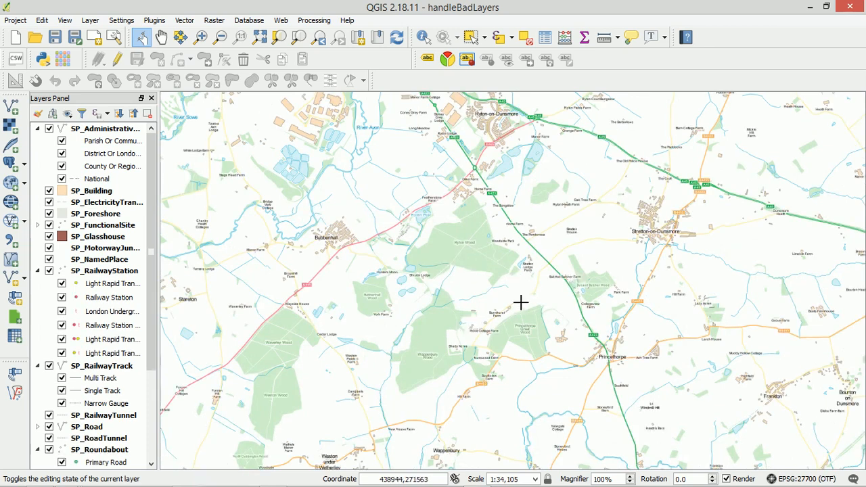
Step: Pan and zoom in on Stretton-on-Dunsmore to show the A45 and B4455 labels
{"action": "left_click_drag", "start_coordinate": [521, 303], "coordinate": [545, 253]}
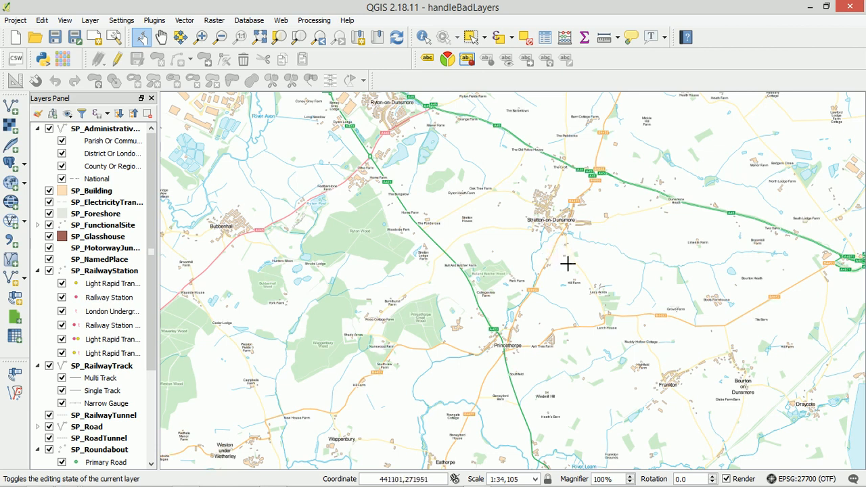
{"action": "mouse_move", "coordinate": [563, 280]}
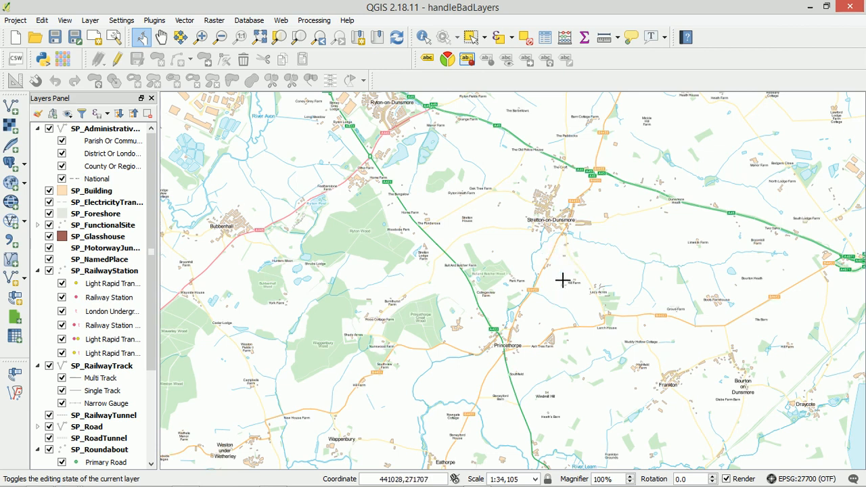
{"action": "scroll", "scroll_direction": "up", "scroll_amount": 3}
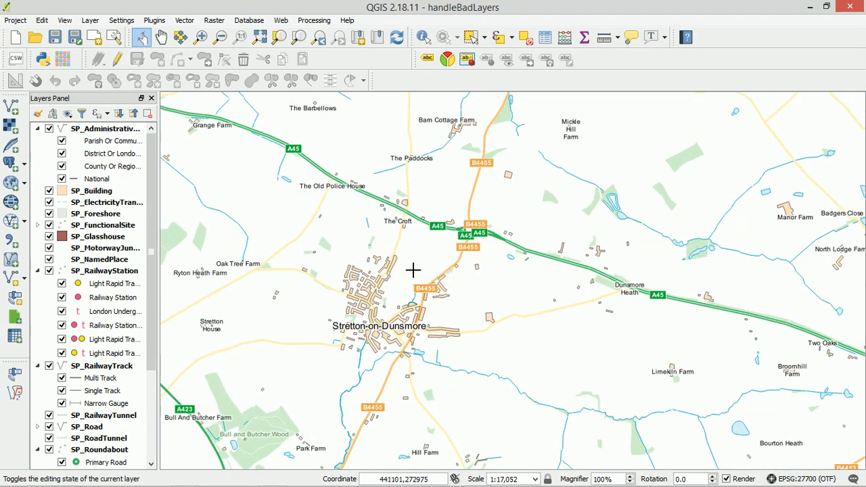
{"action": "mouse_move", "coordinate": [445, 281]}
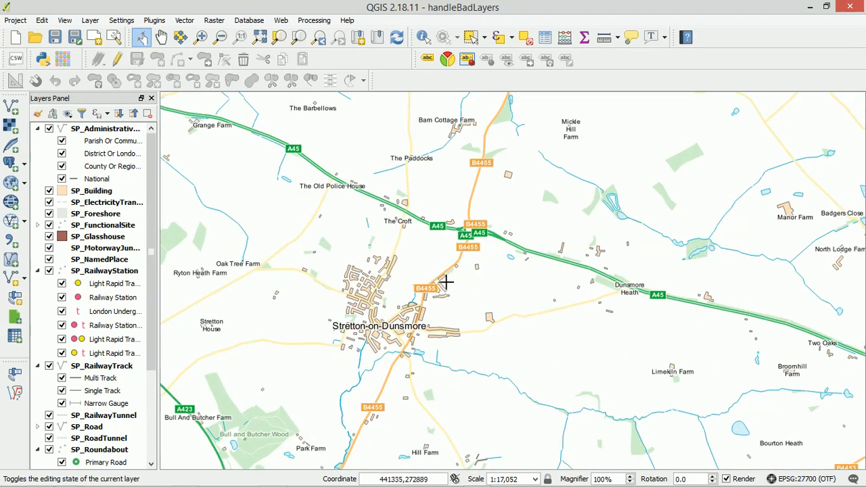
{"action": "mouse_move", "coordinate": [466, 295]}
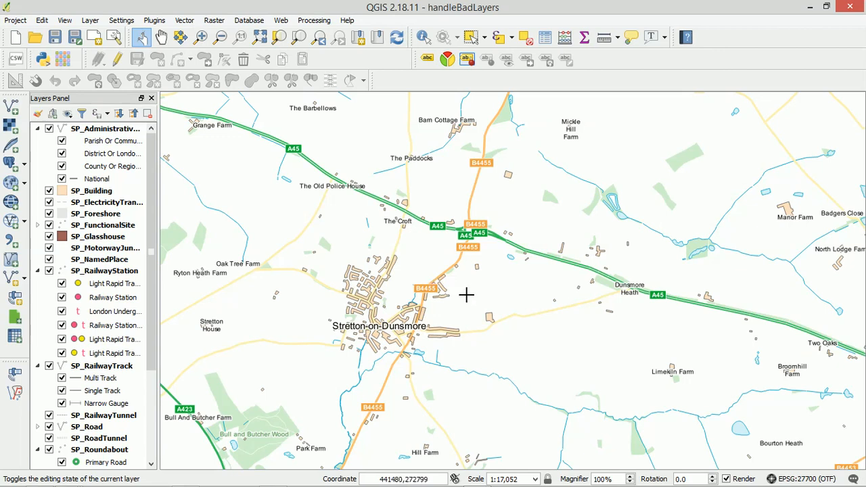